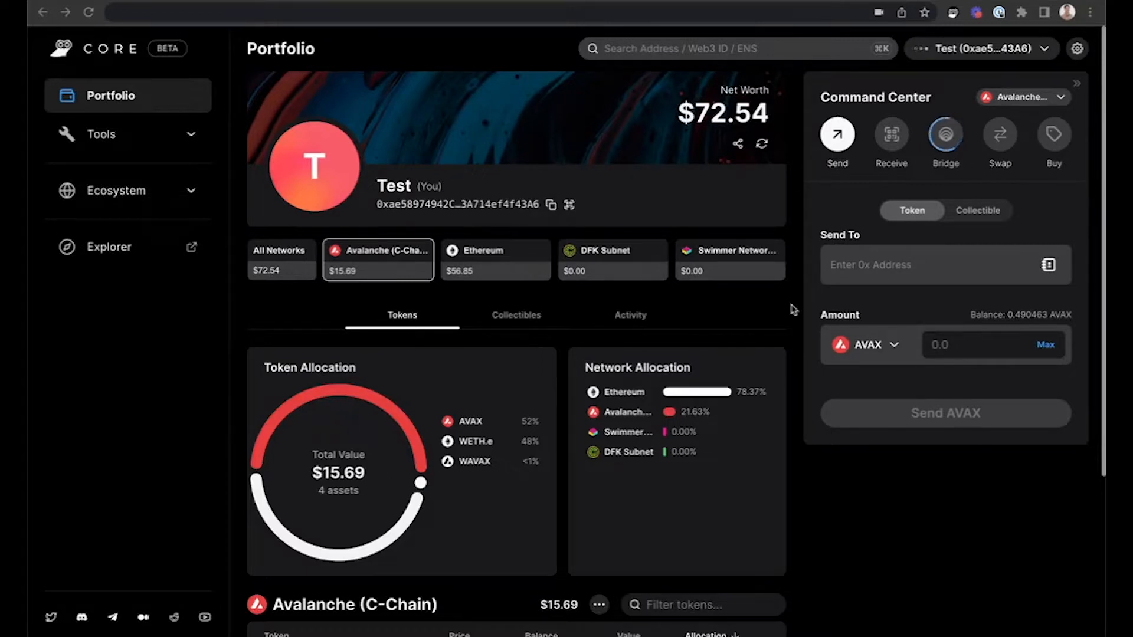
mouse_move(999, 136)
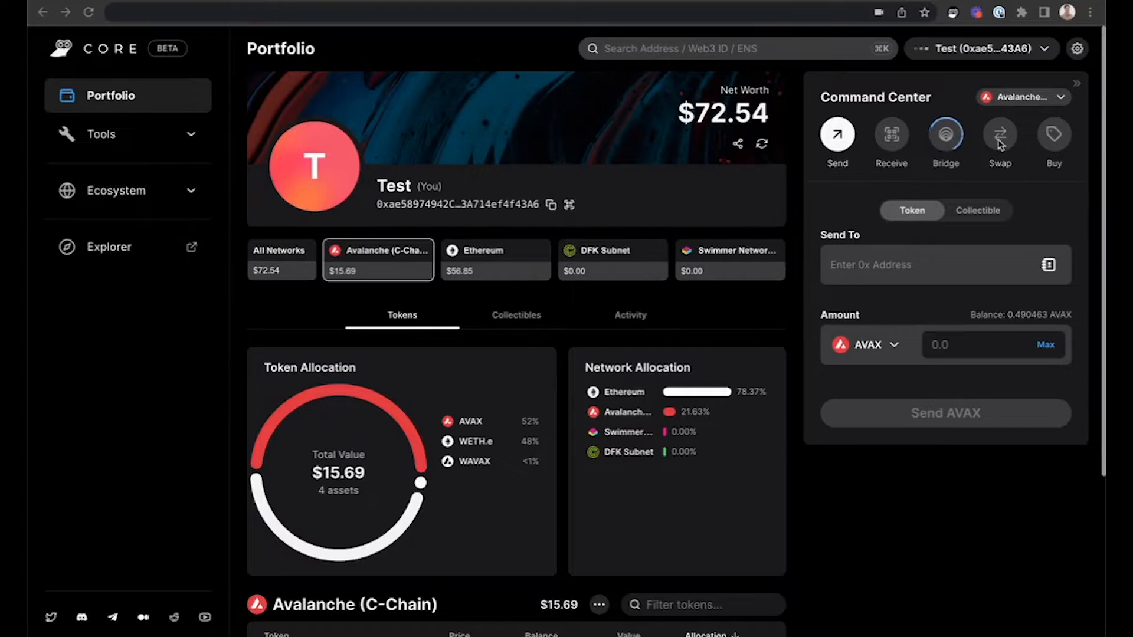
Switch the Command Center from Send to the Swap form.
click(999, 136)
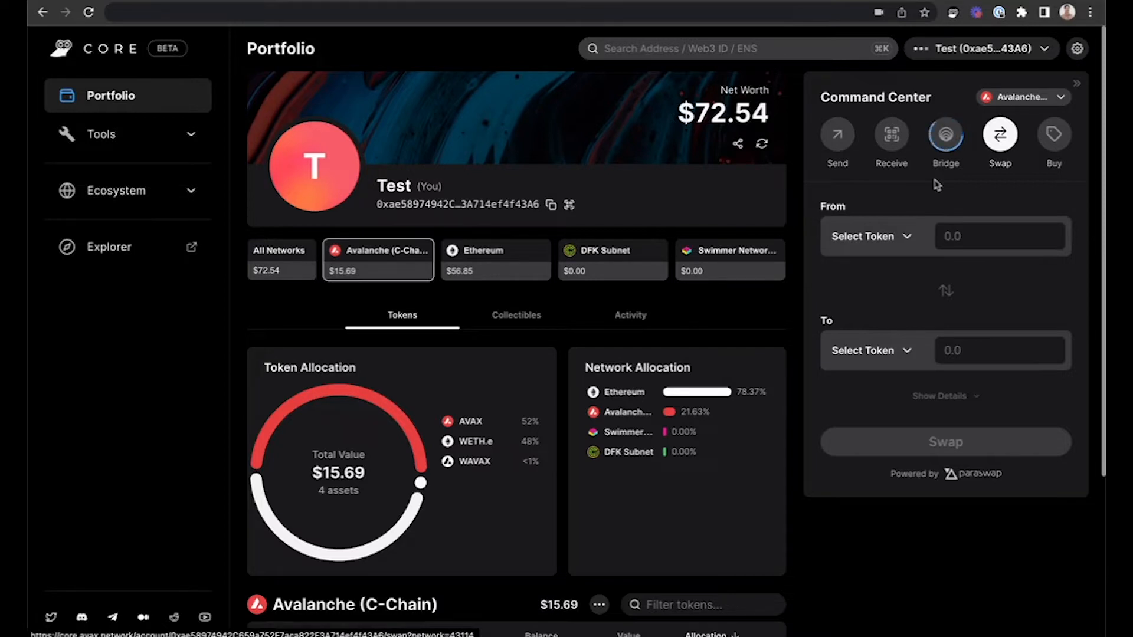
mouse_move(909, 210)
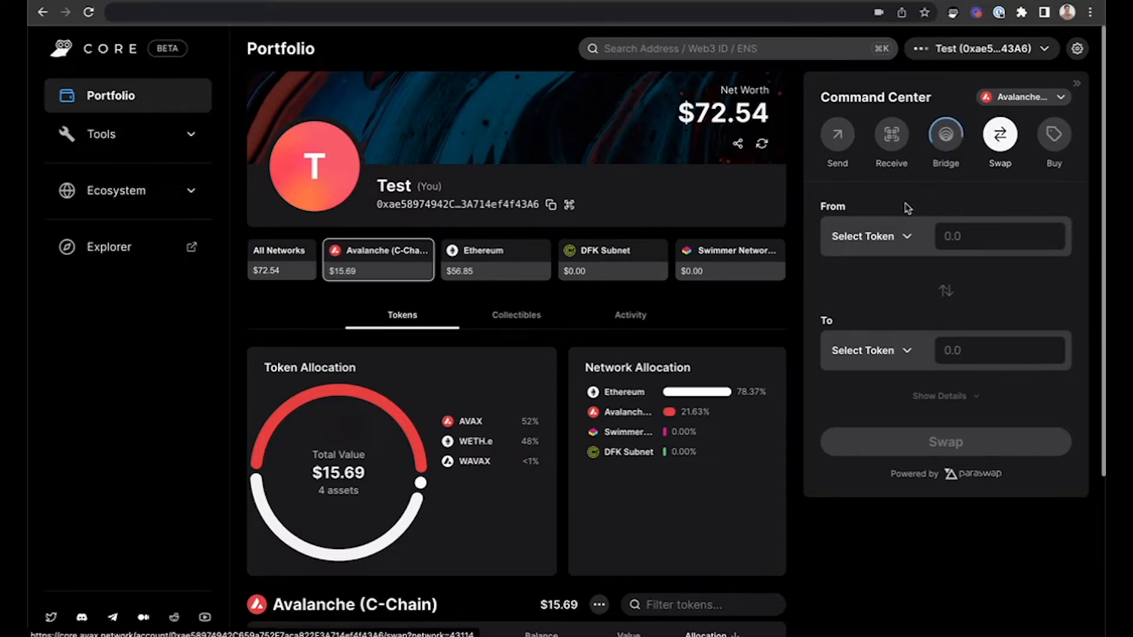
mouse_move(907, 474)
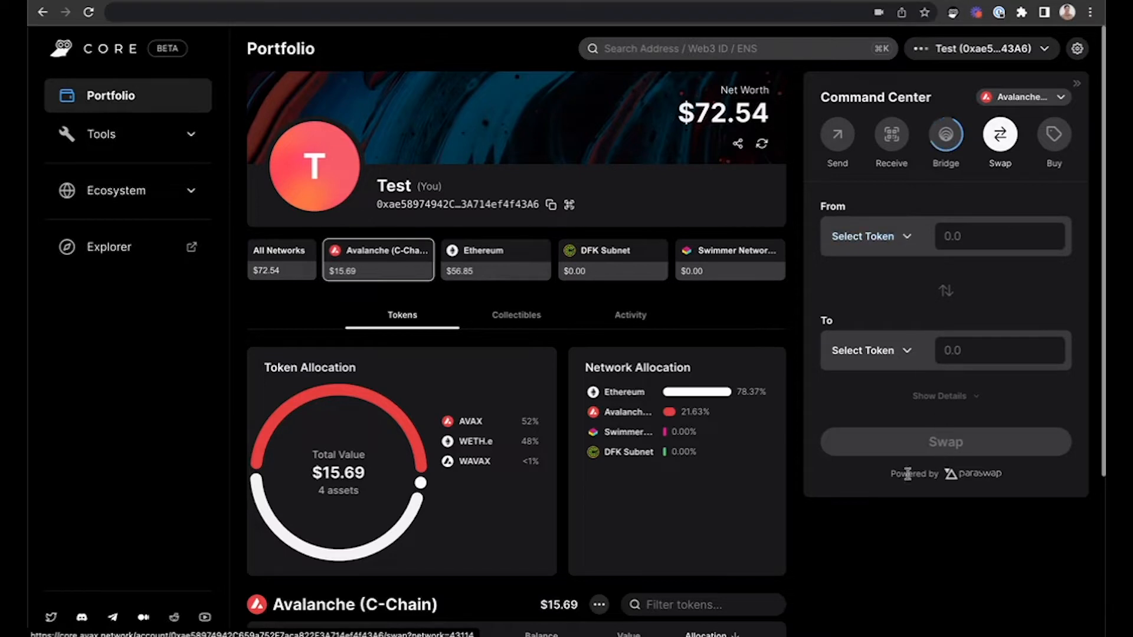
mouse_move(1004, 480)
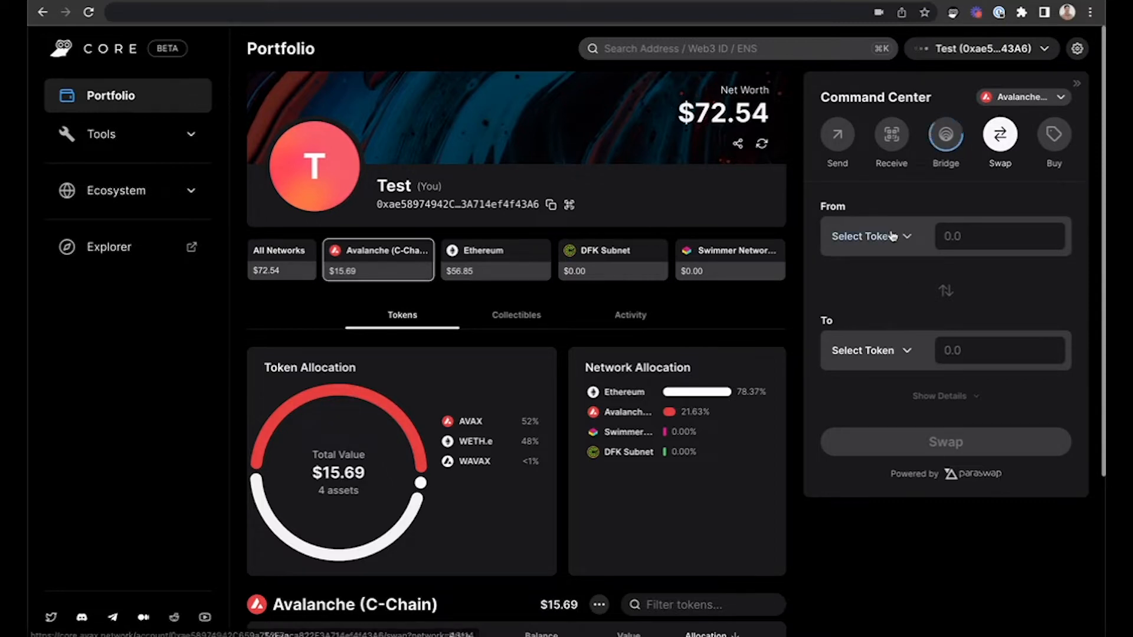
Choose AVAX as the From token and USD Coin (USDC) as the To token.
click(871, 236)
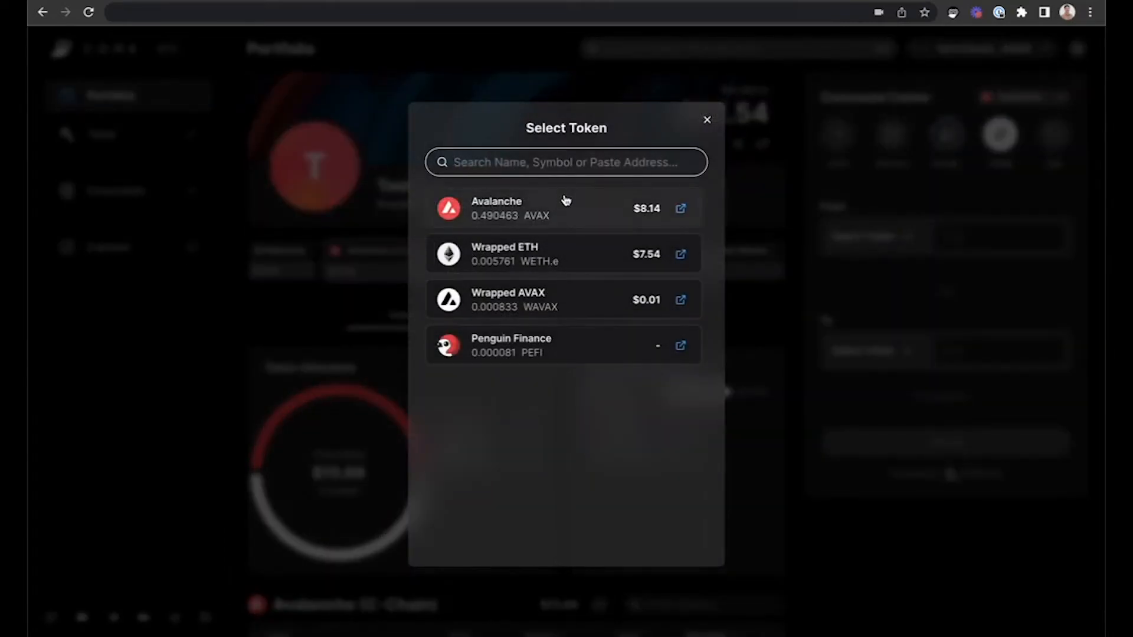
click(707, 119)
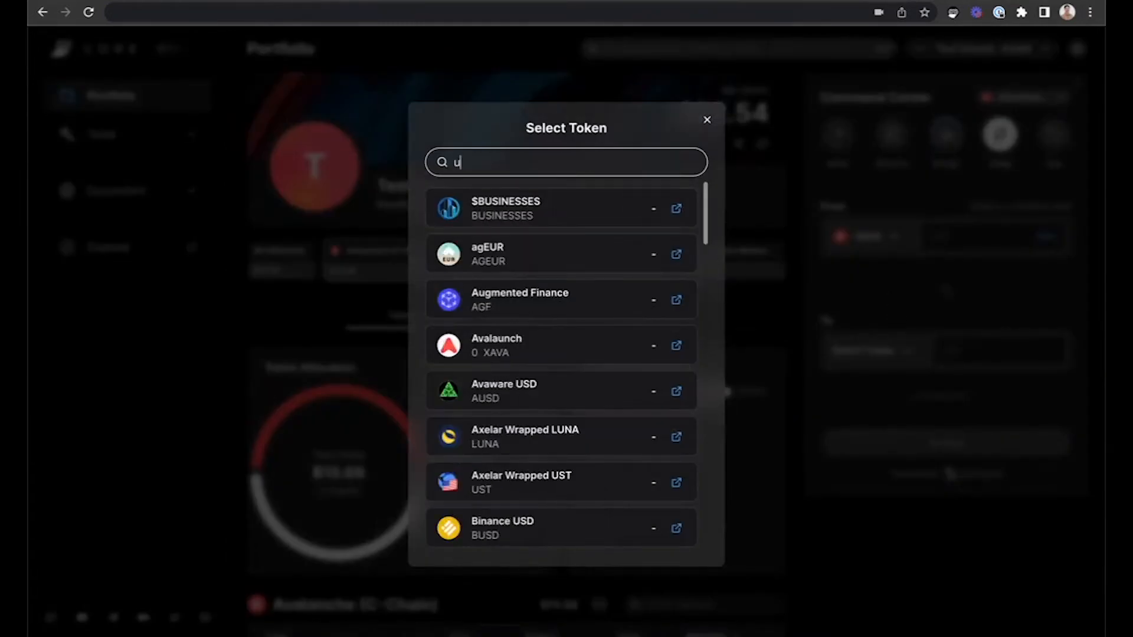
text(sdc)
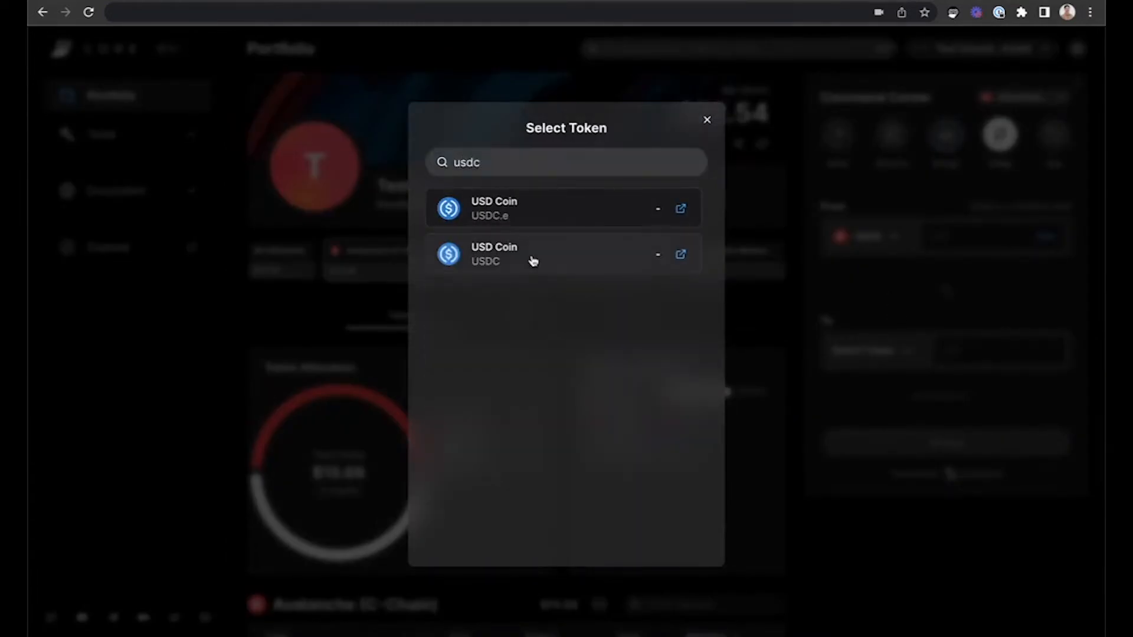
click(495, 253)
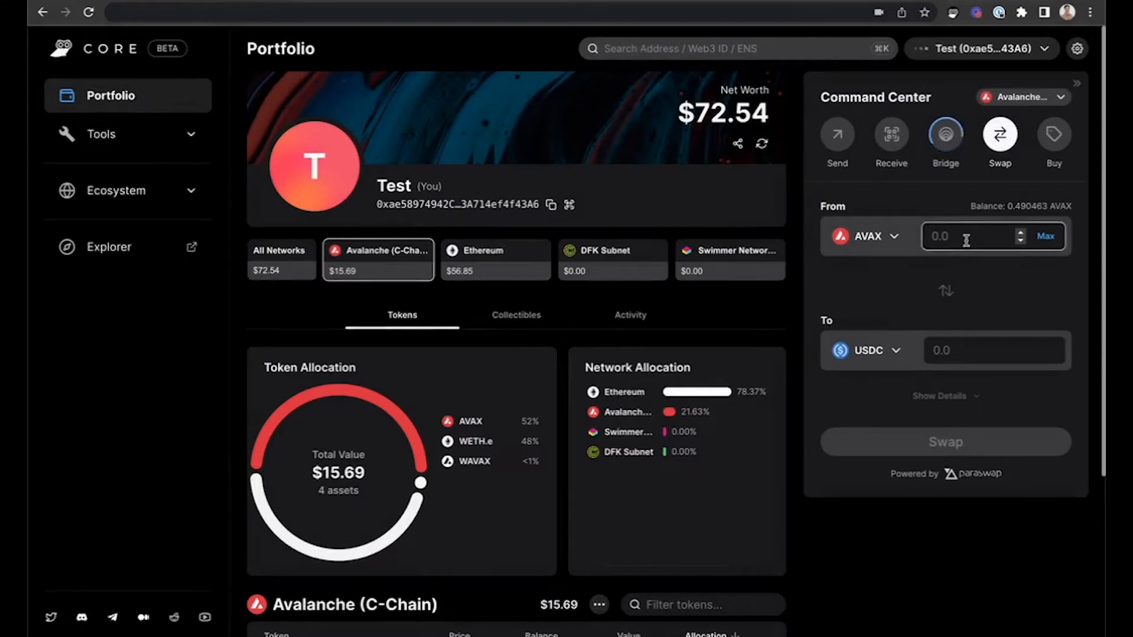
Enter .25 AVAX, reveal the rate and fee details, and submit the swap for about 4.147 USDC.
text(.25)
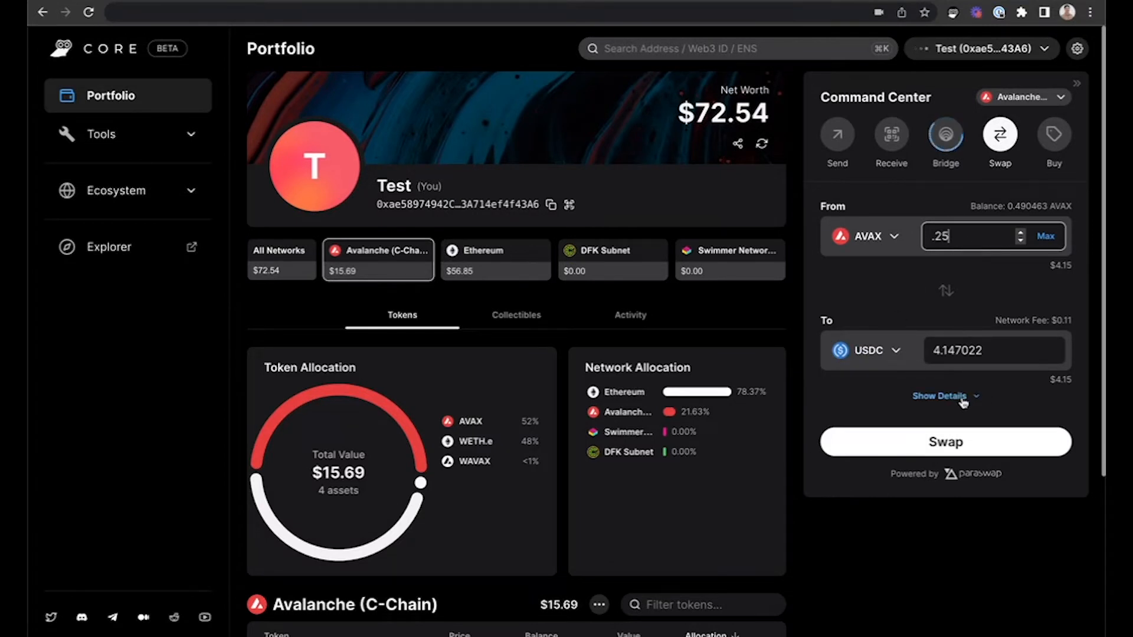
click(941, 395)
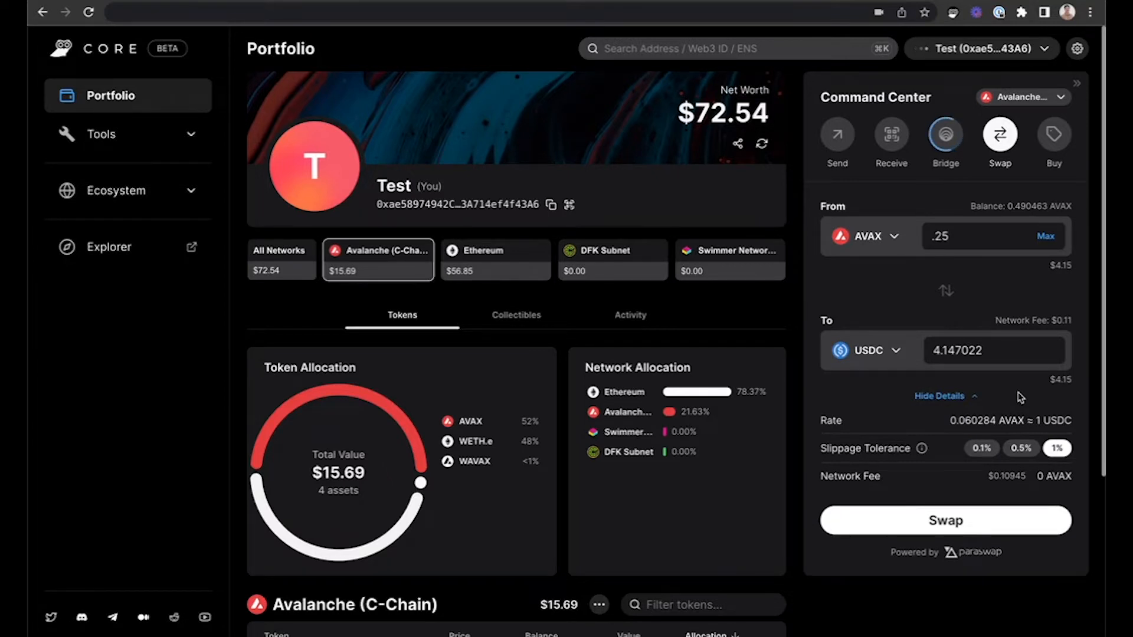
mouse_move(986, 397)
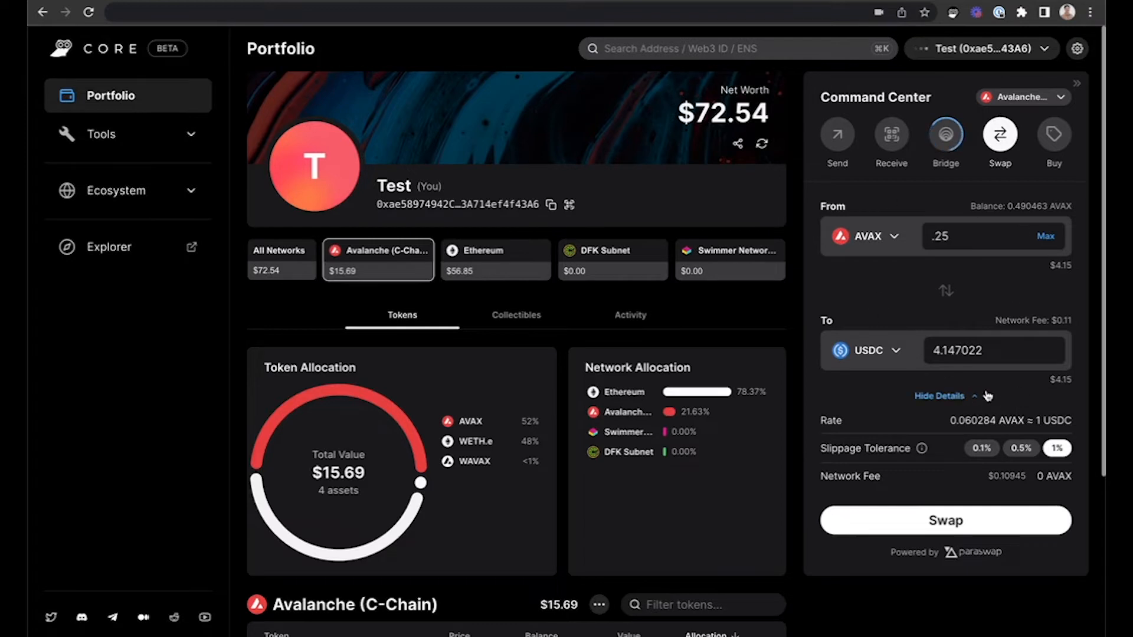
click(945, 520)
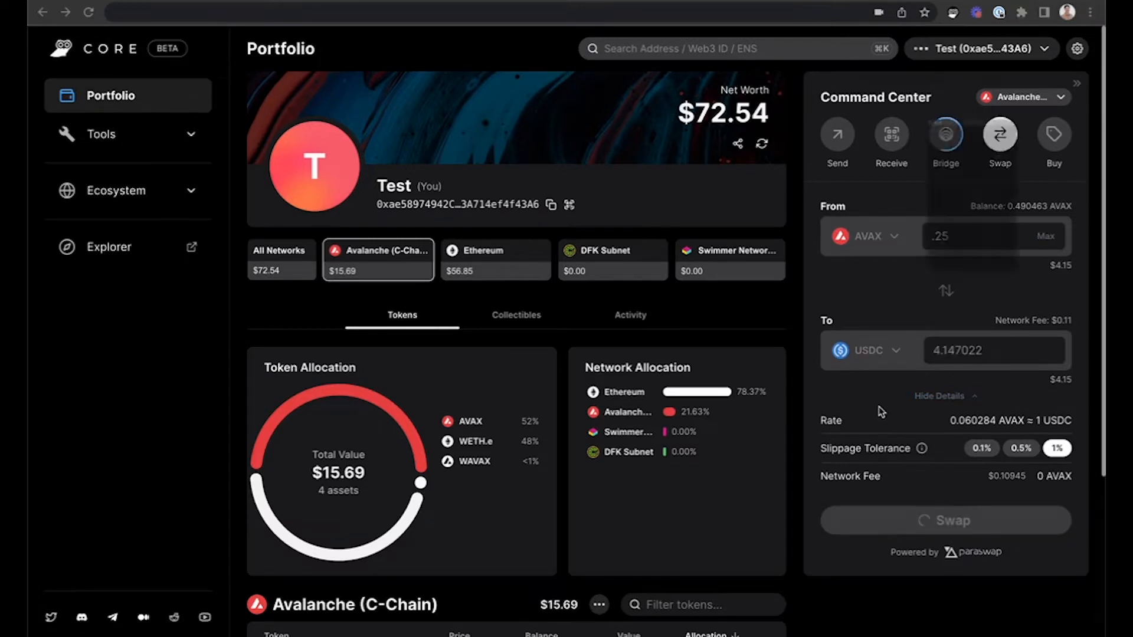
Wait for the swap to process and dismiss the Swap Successful notice.
click(944, 520)
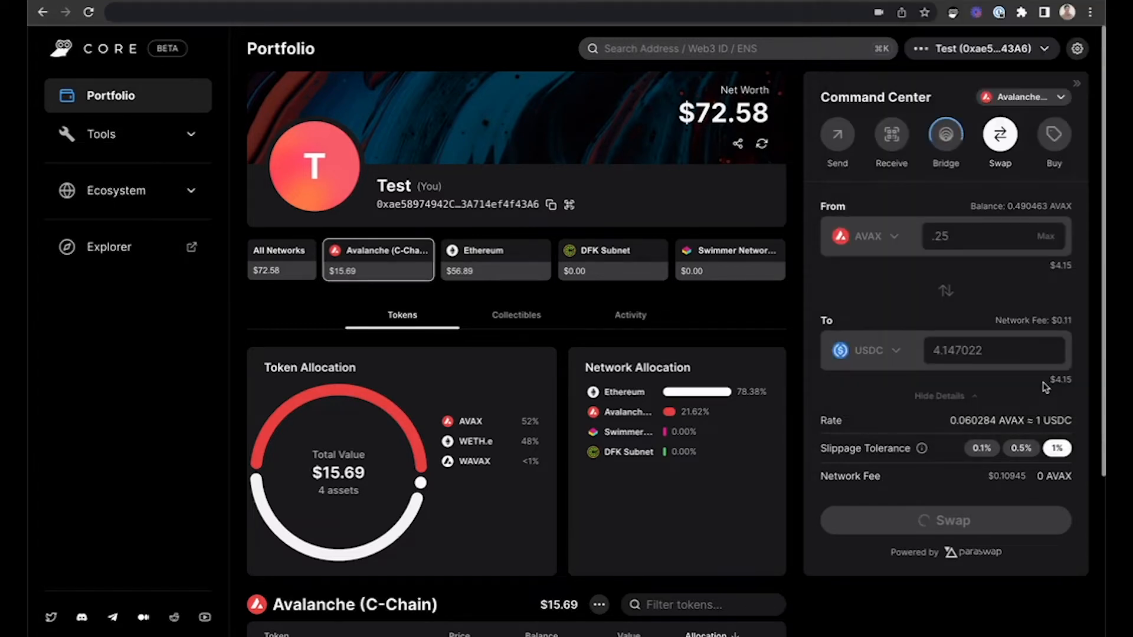
click(944, 520)
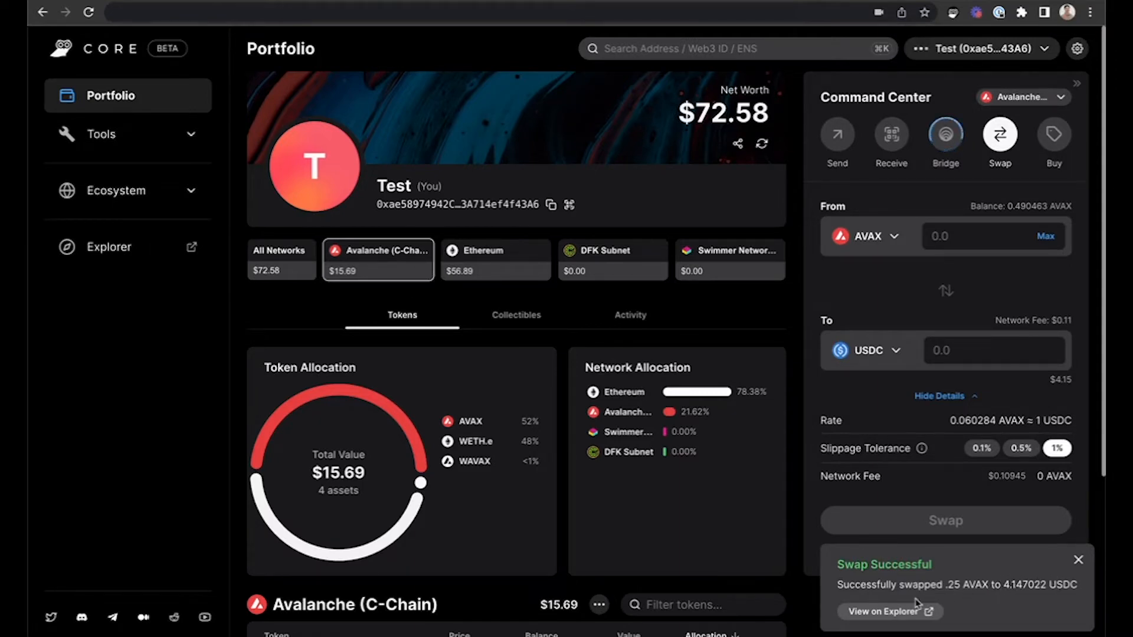
click(883, 611)
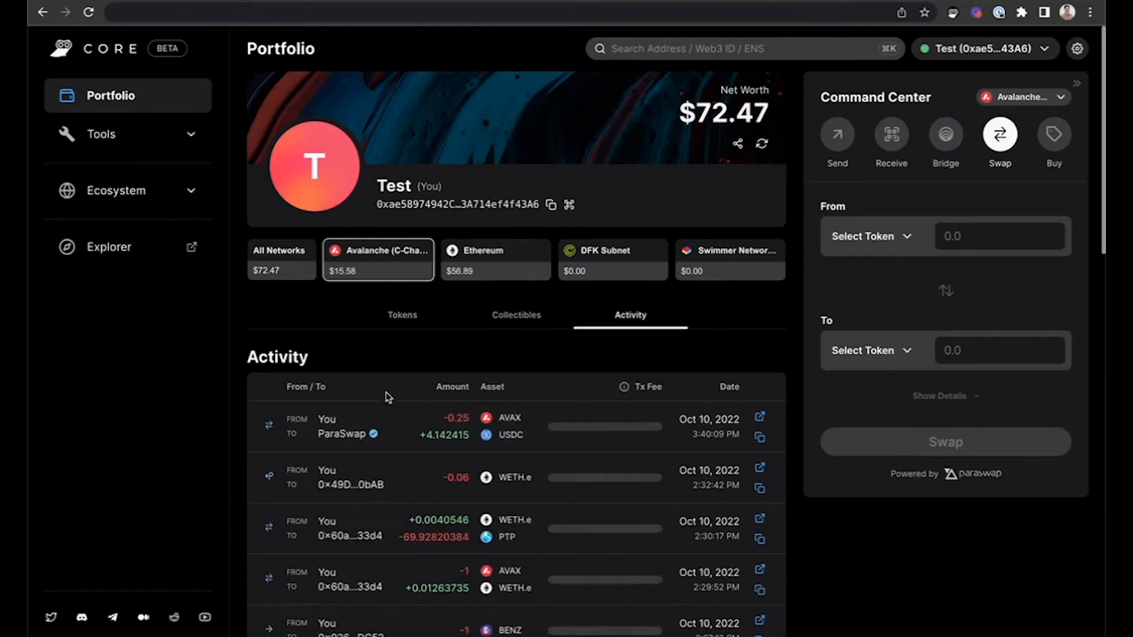
mouse_move(341, 433)
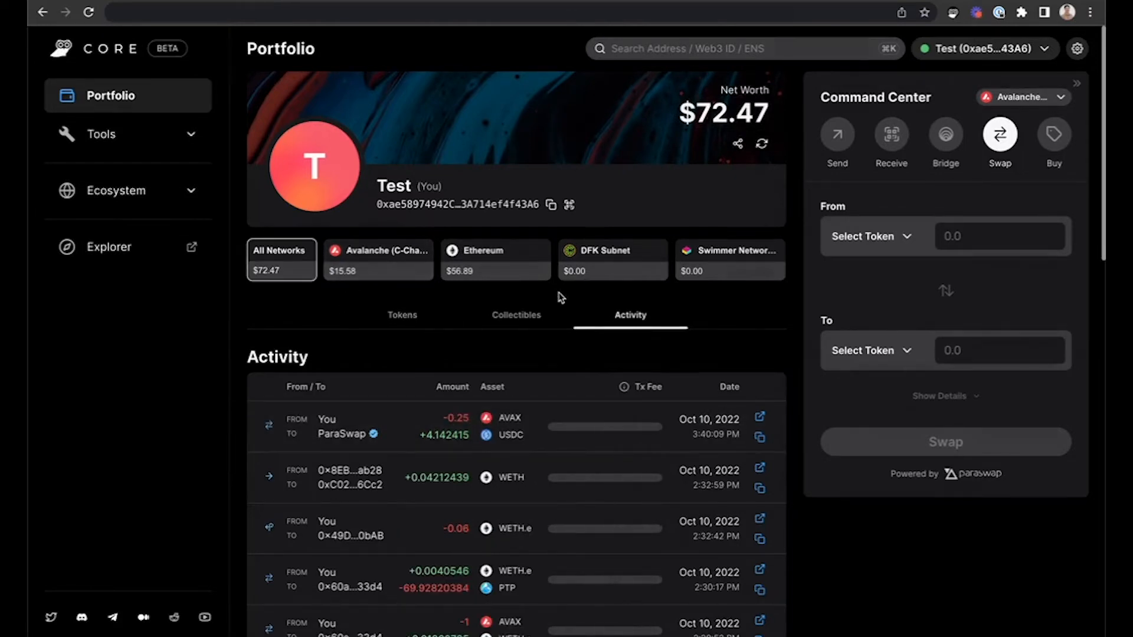
mouse_move(1022, 97)
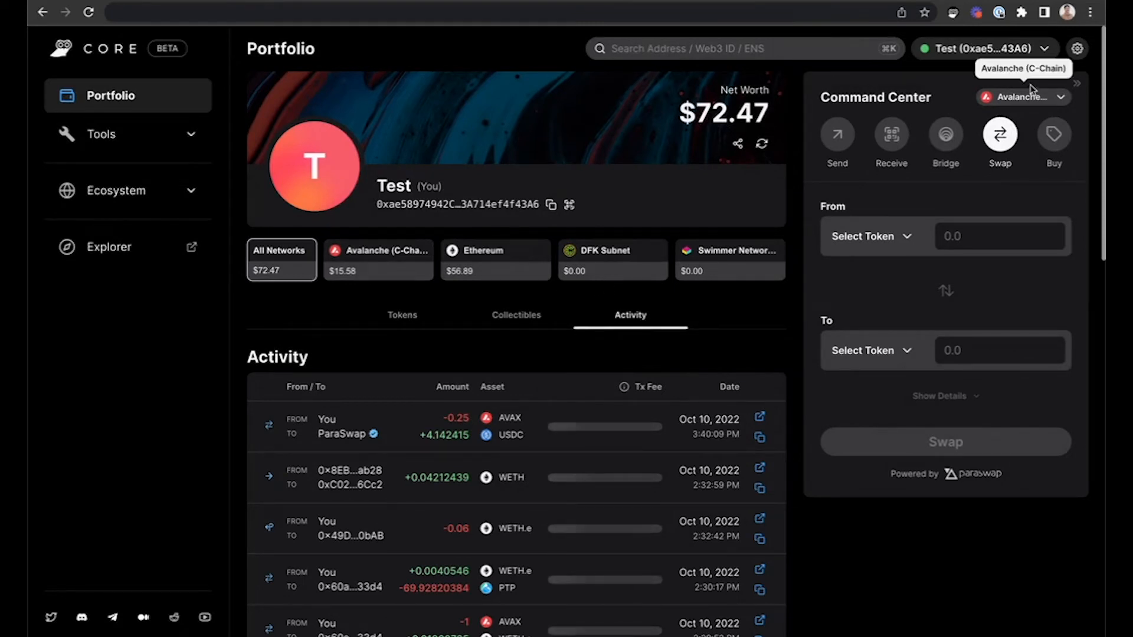
Expand the Command Center network list with Avalanche (C-Chain) selected.
click(1022, 98)
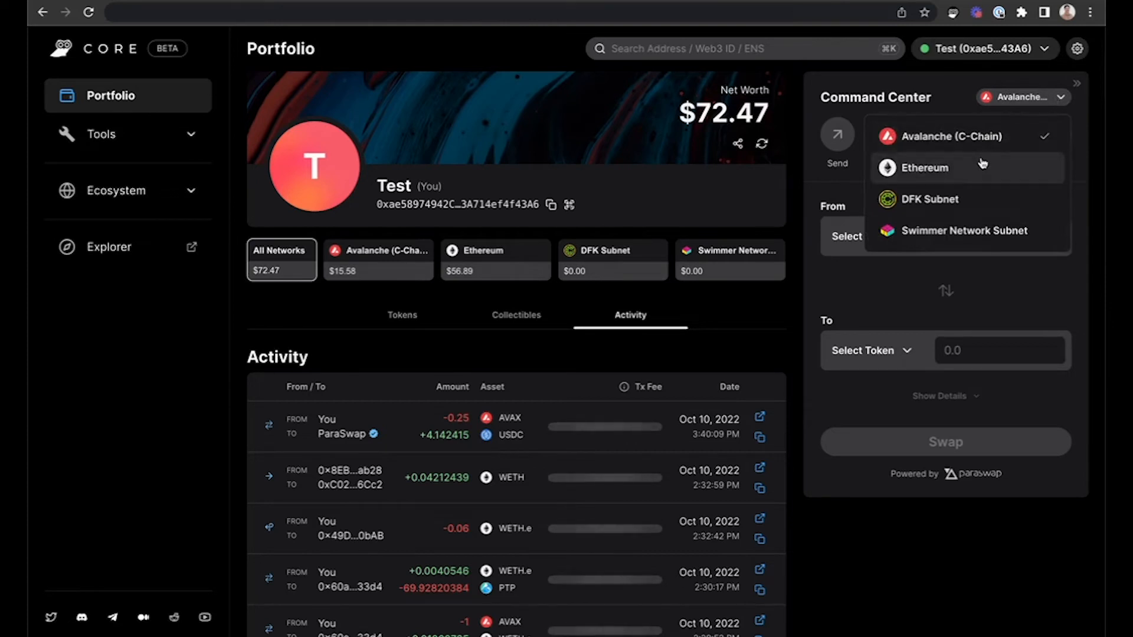
Choose Ethereum and approve the Switch Network request.
click(924, 167)
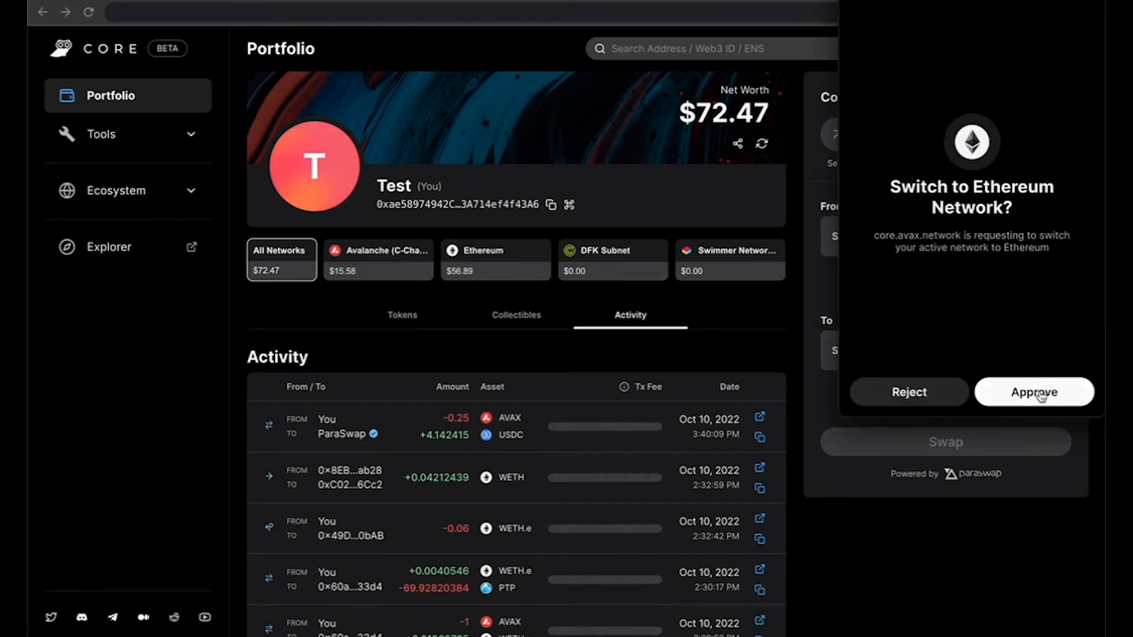
click(1033, 391)
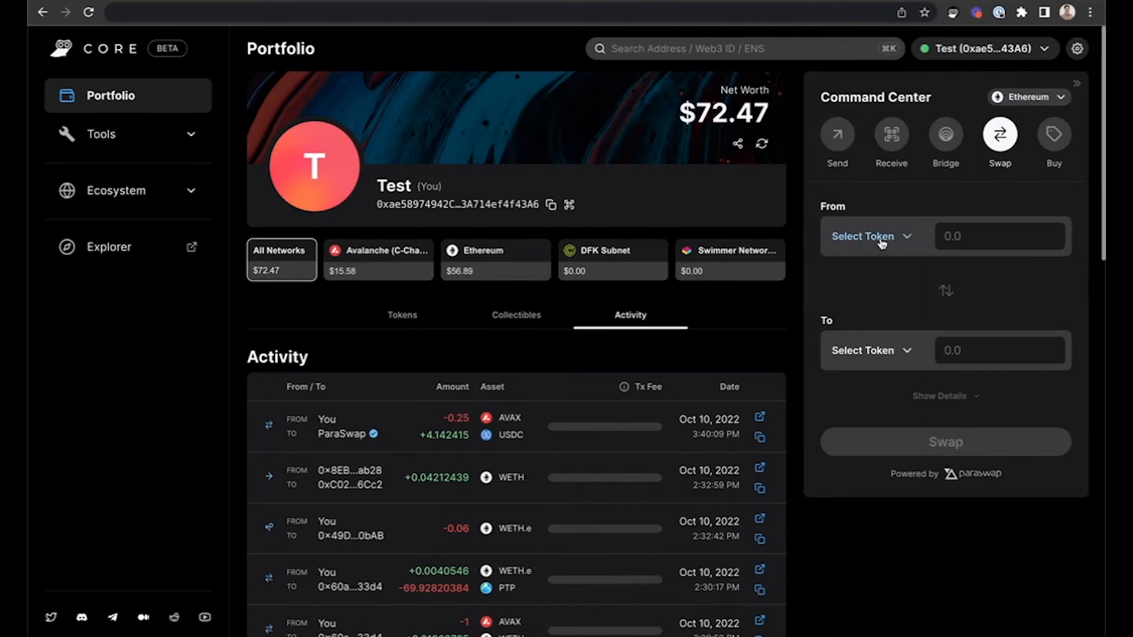
Set WETH as From, ChainLink Token (LINK) as To, with an amount of .01.
click(871, 236)
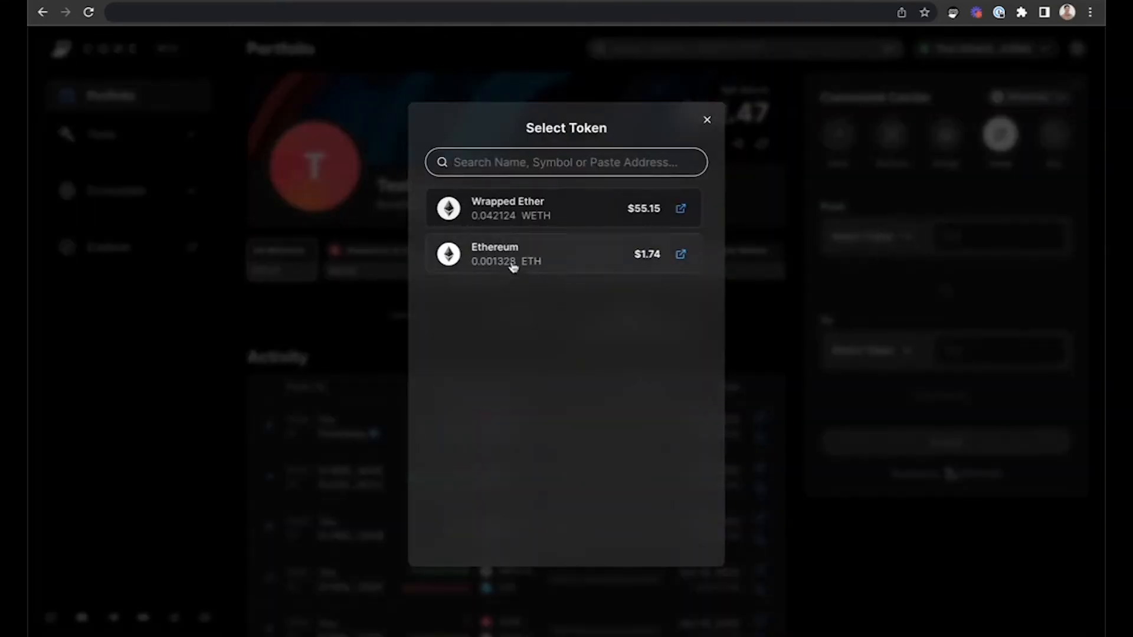
mouse_move(566, 208)
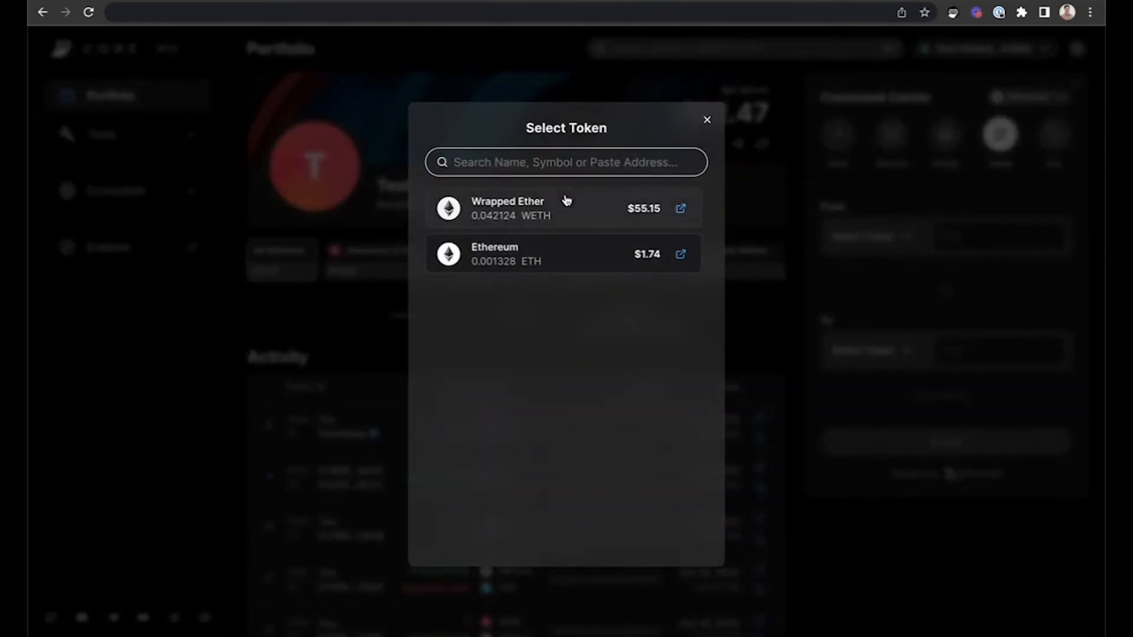
click(706, 119)
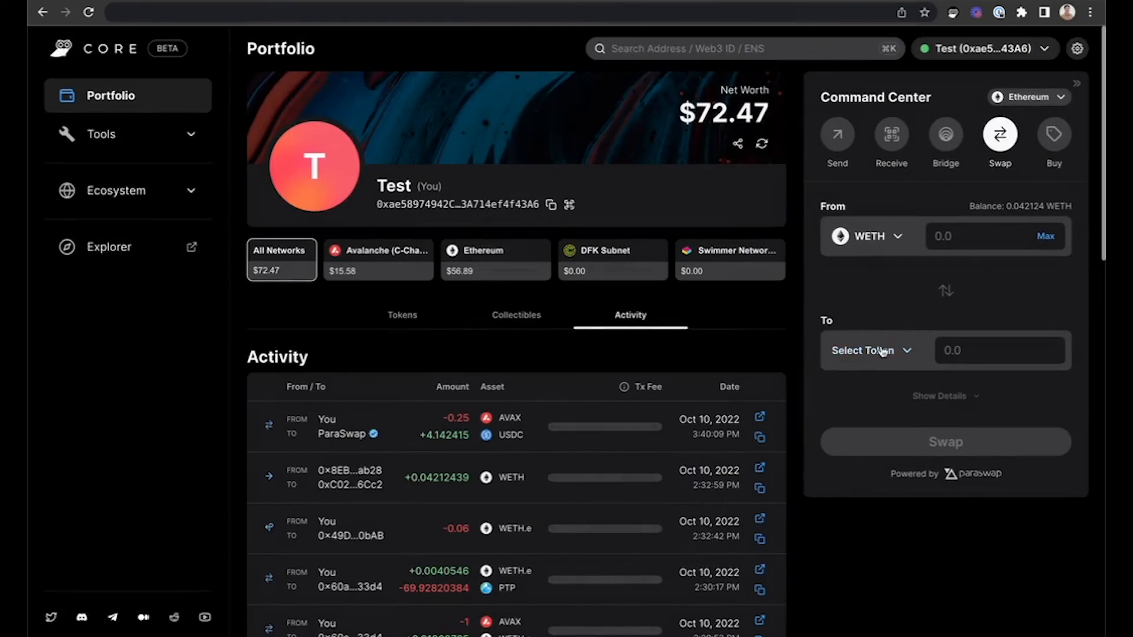
click(868, 351)
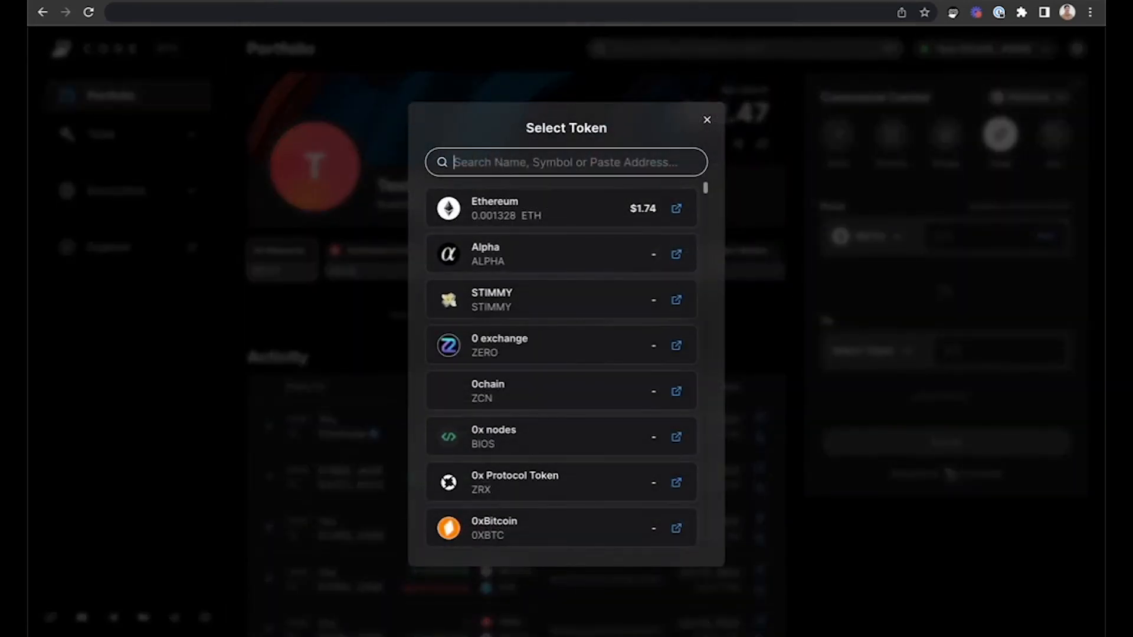
text(link)
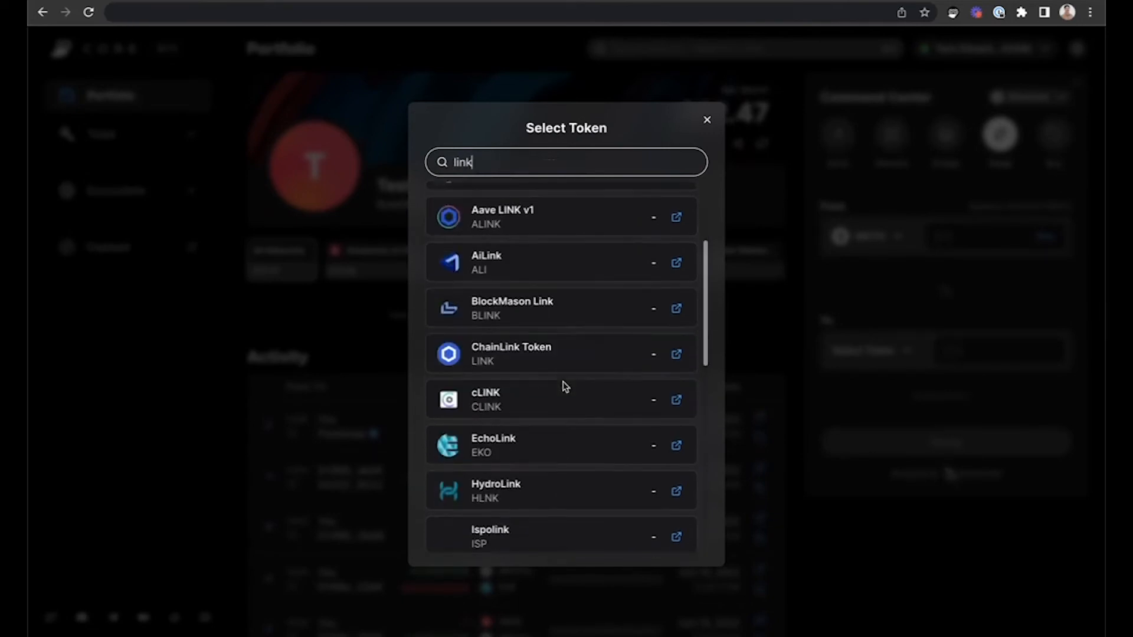
click(511, 354)
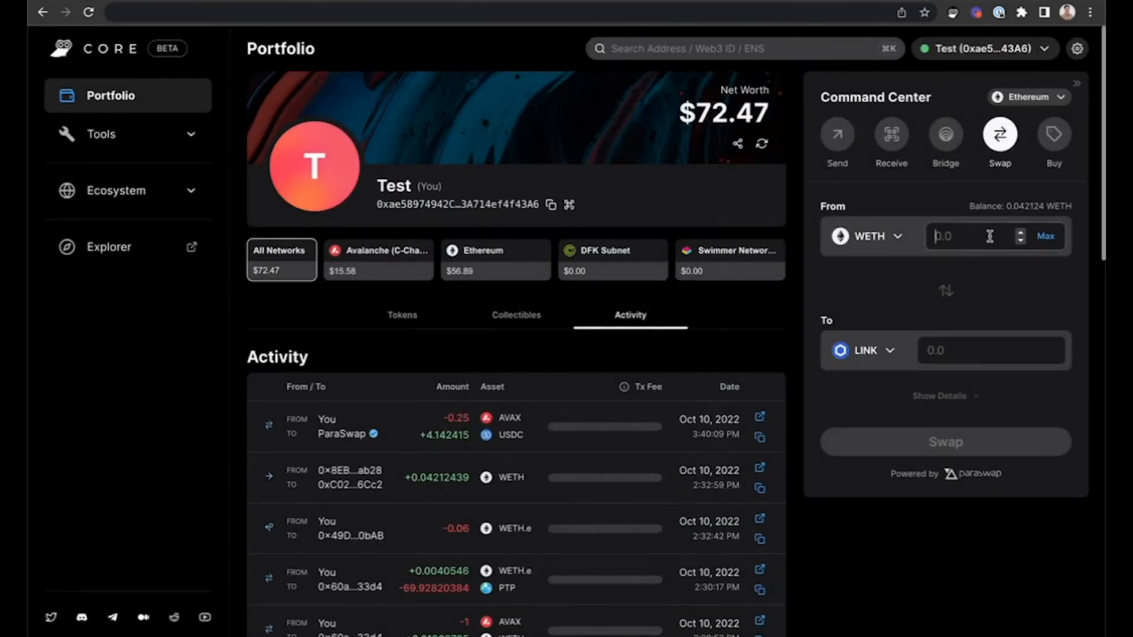
text(.01)
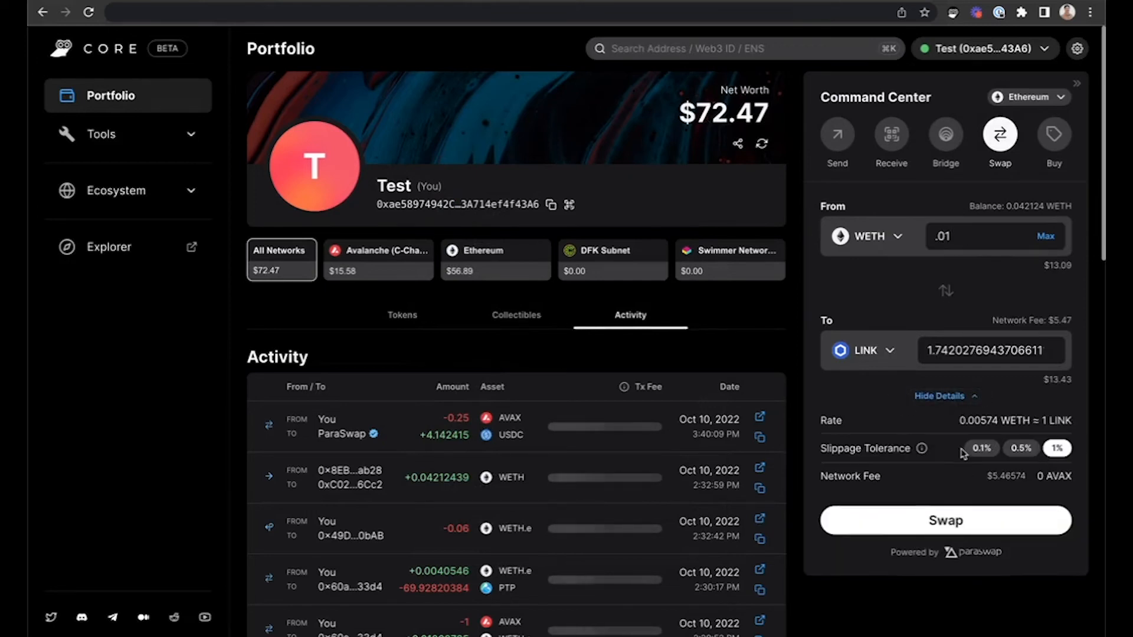
Start the swap, set the network fee to Fast, then reject the Wrapped Ether spending approval.
click(944, 520)
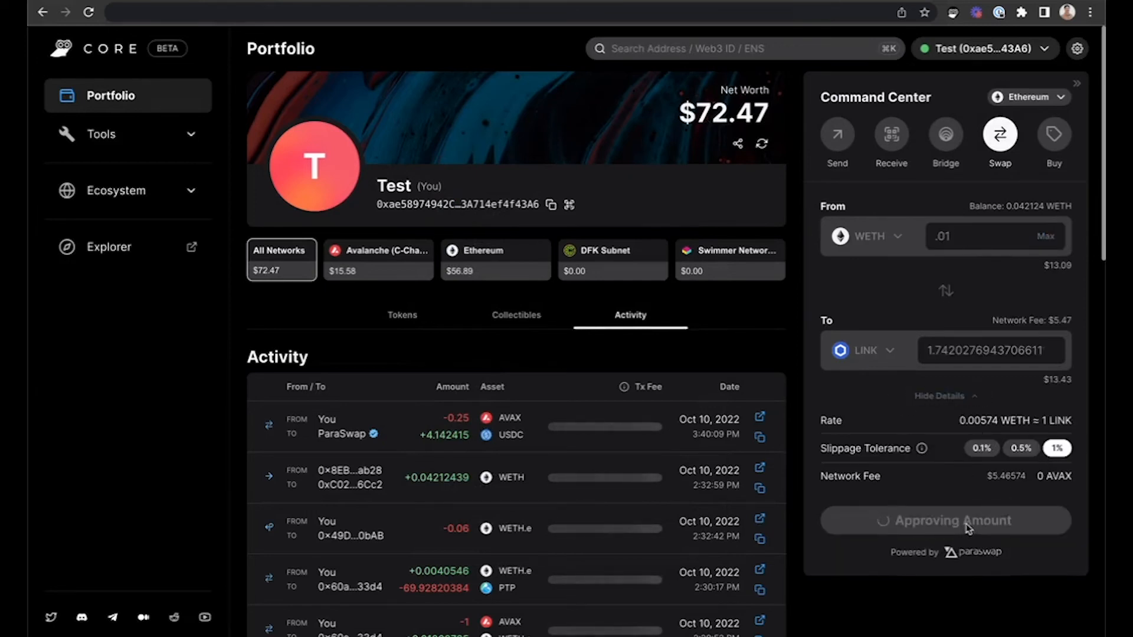
click(944, 521)
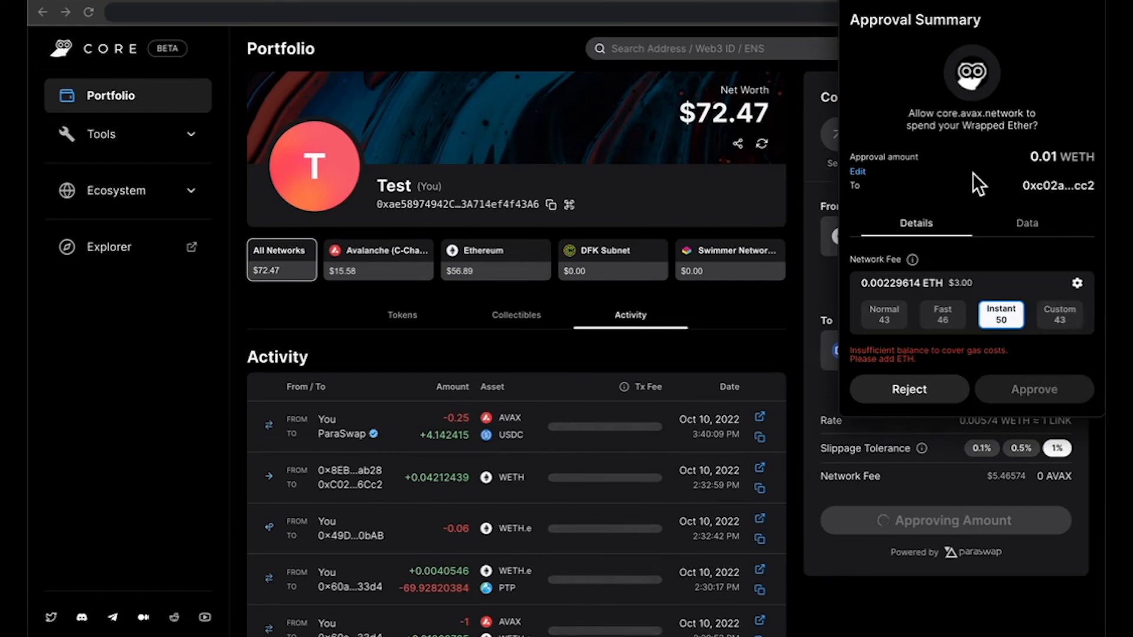
click(941, 314)
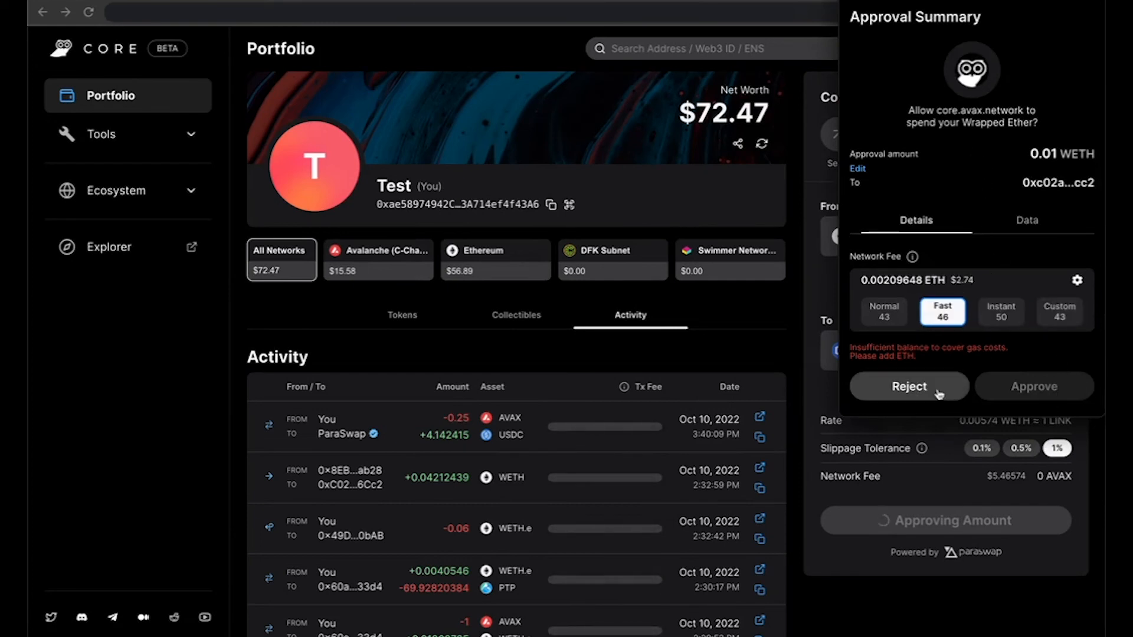
click(909, 387)
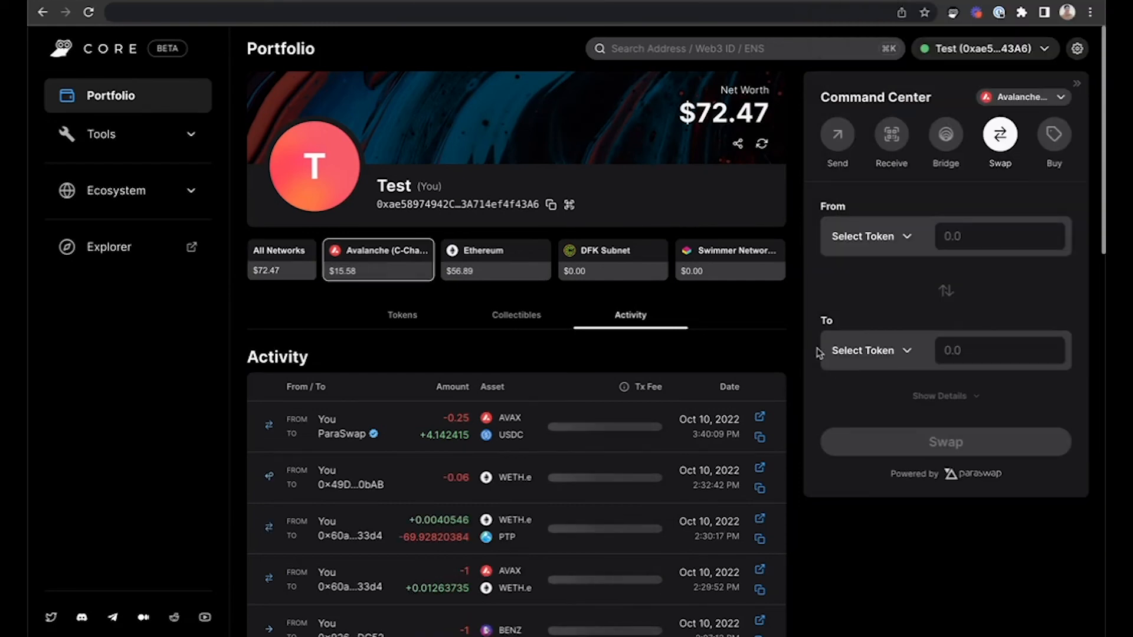
mouse_move(916, 272)
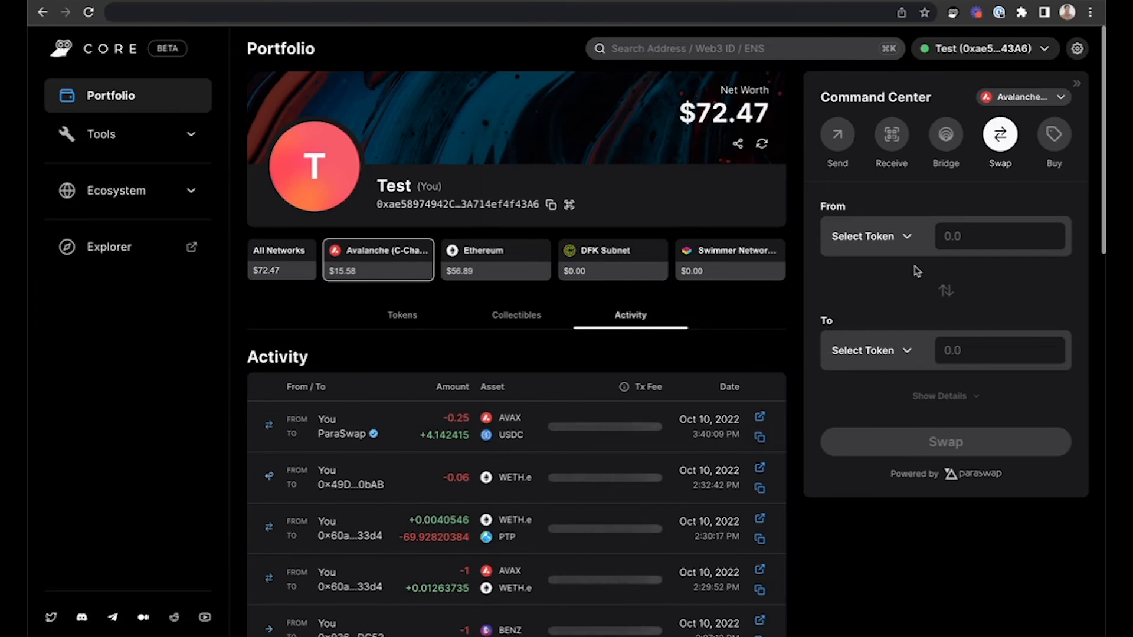
mouse_move(901, 282)
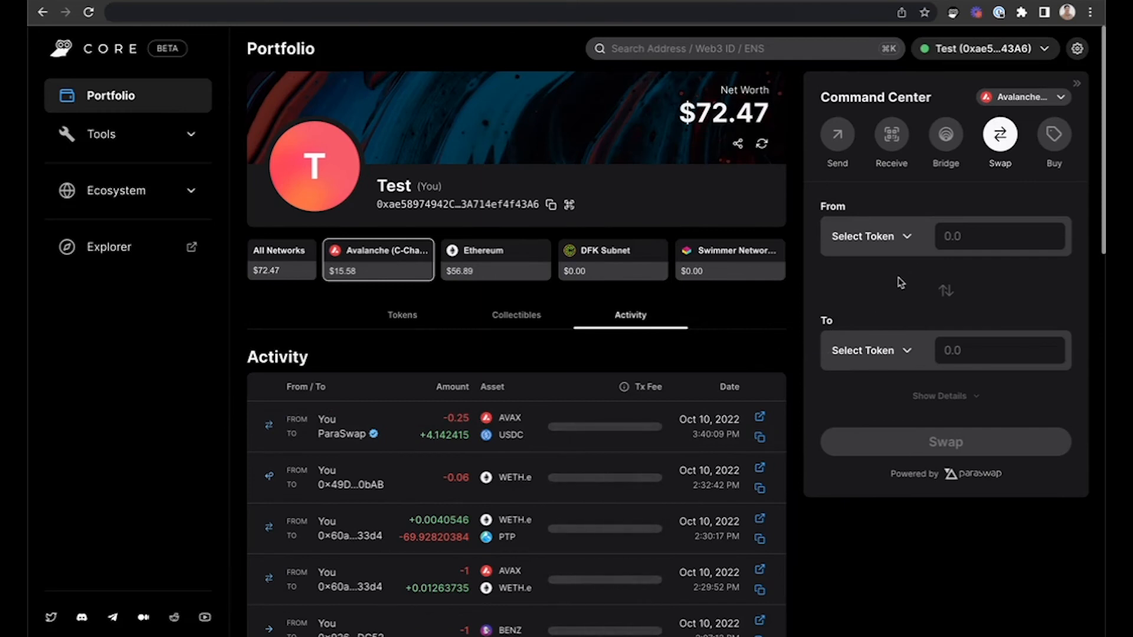
mouse_move(993, 304)
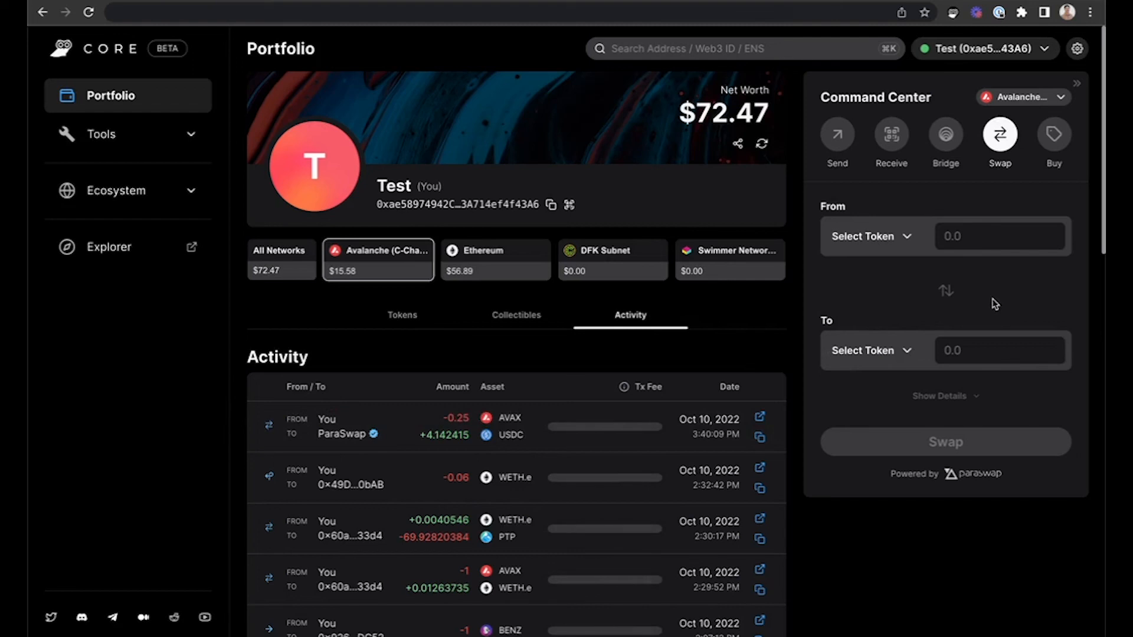